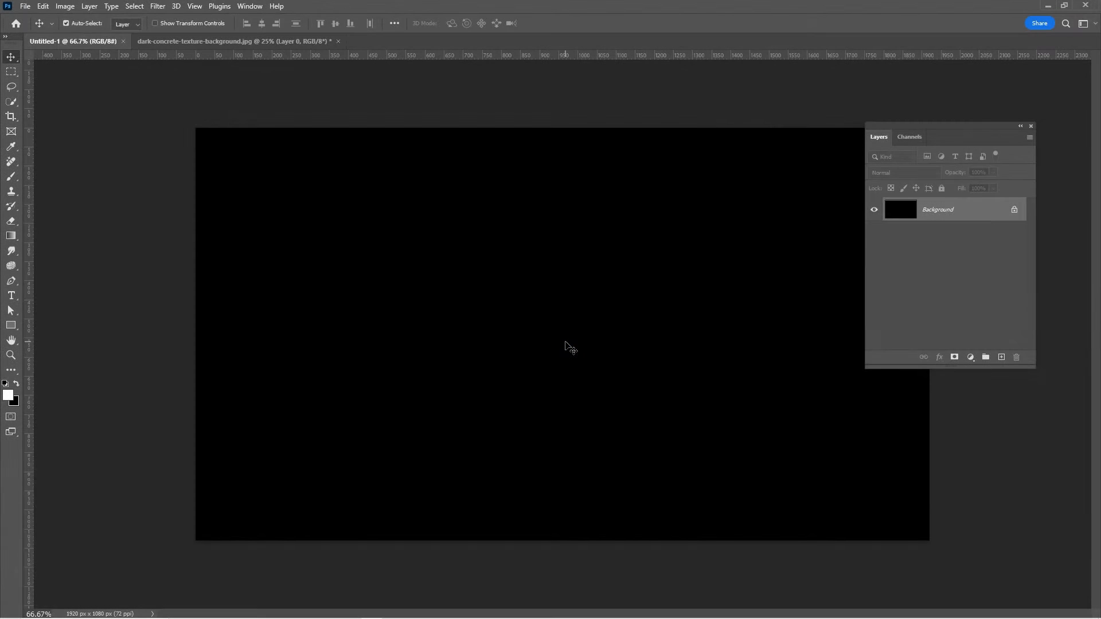
Create a new 1920×1080 px, 72 ppi document with Black background contents
key("ctrl+n")
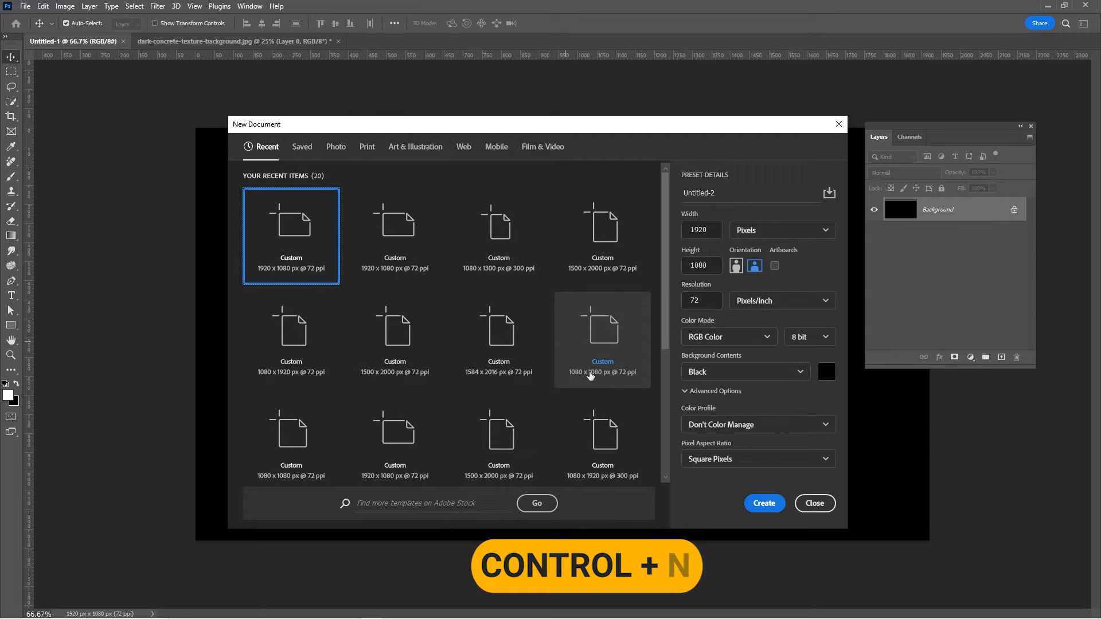
left_click(744, 371)
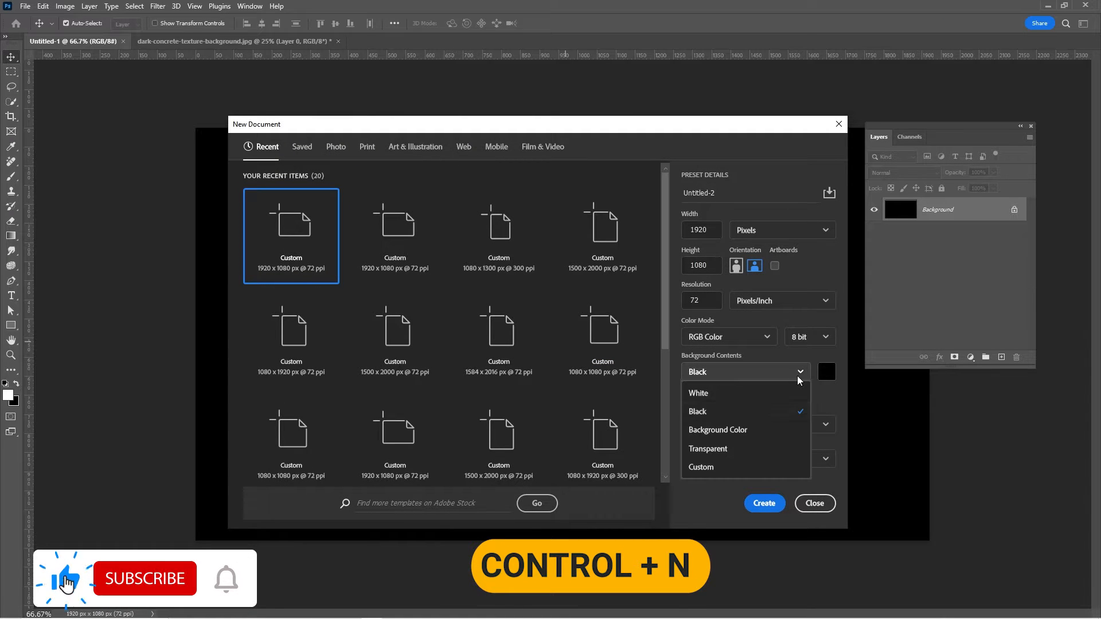
left_click(696, 410)
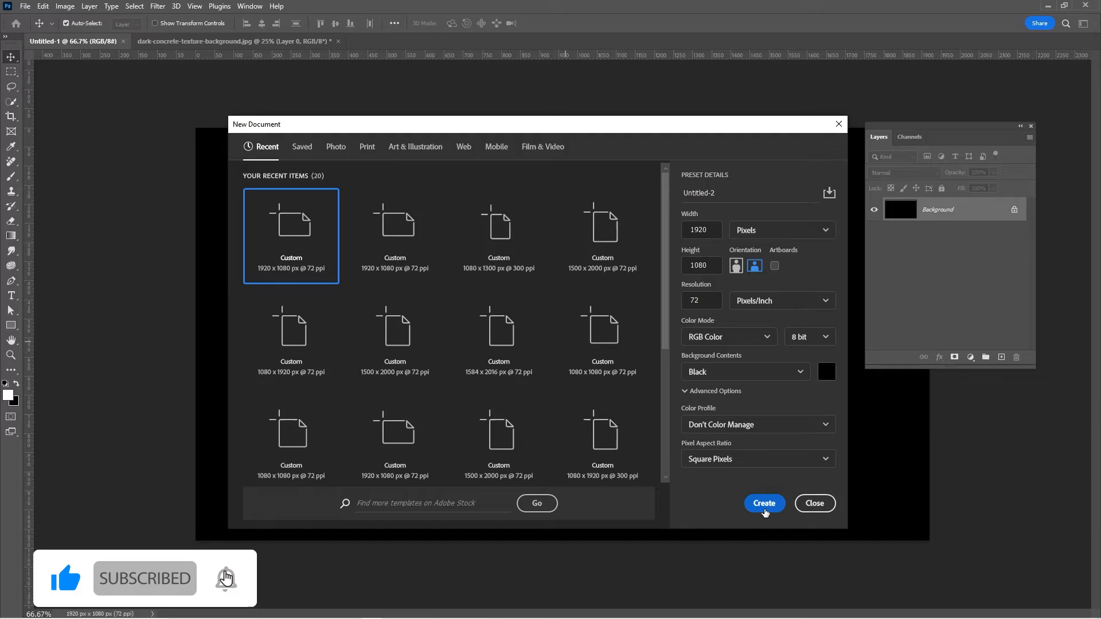
left_click(764, 503)
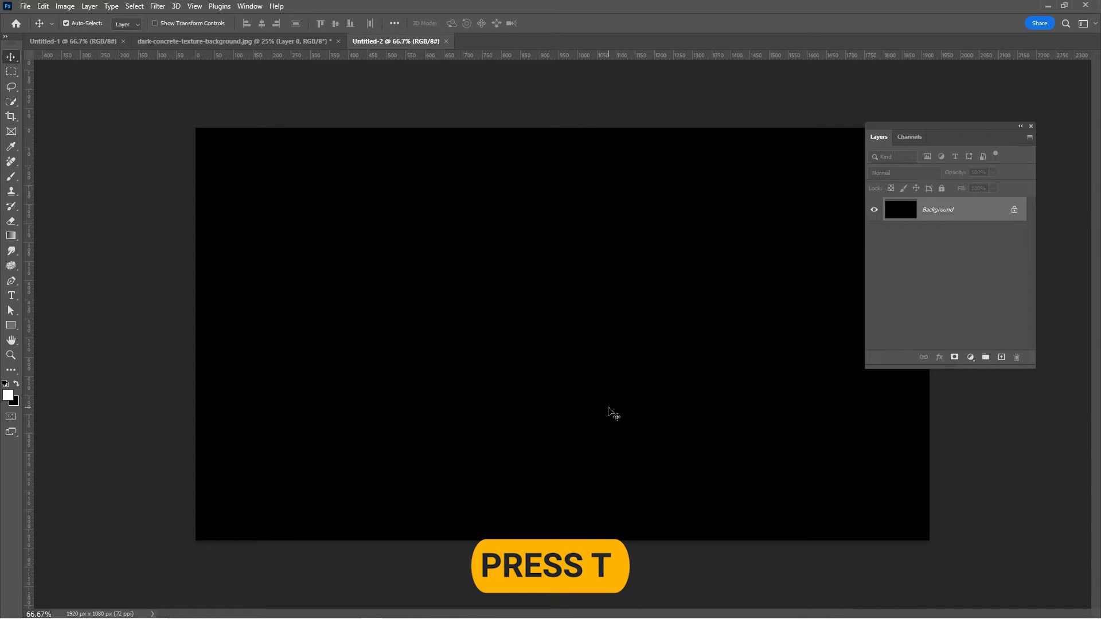
Add a white text layer reading 'BLURRED' in Morganite Bold
key("t")
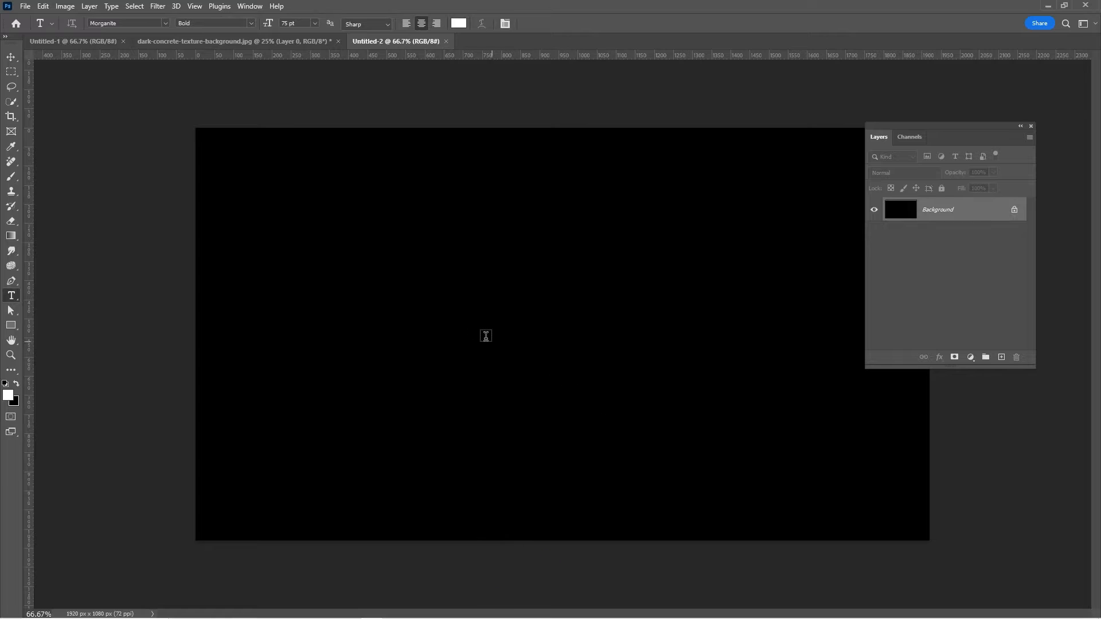
type("Lorem Ipsum")
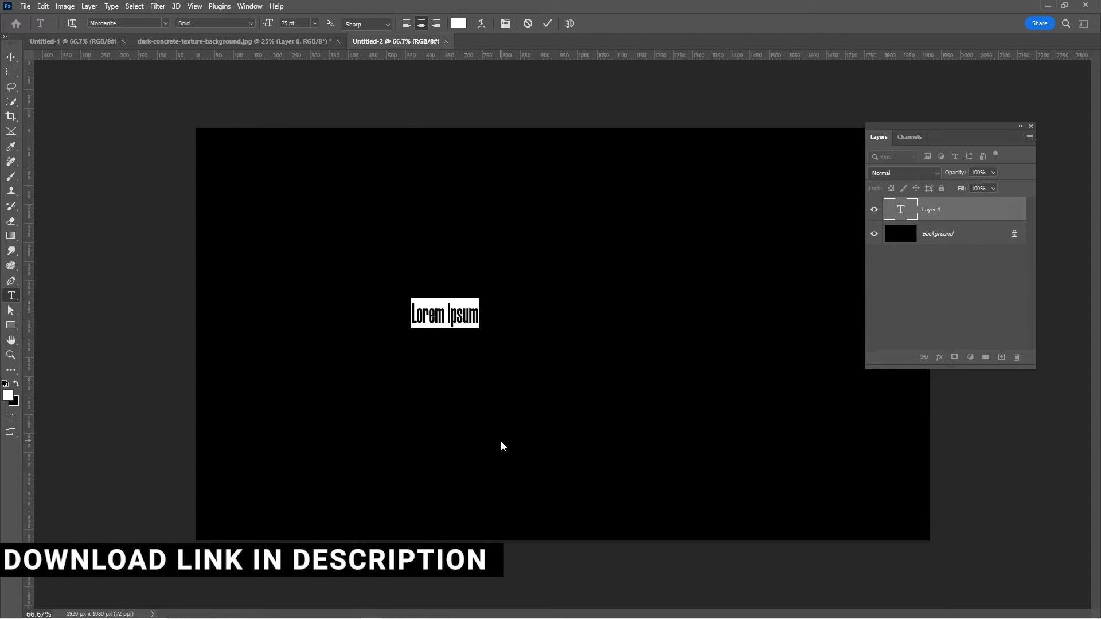
type("BLU")
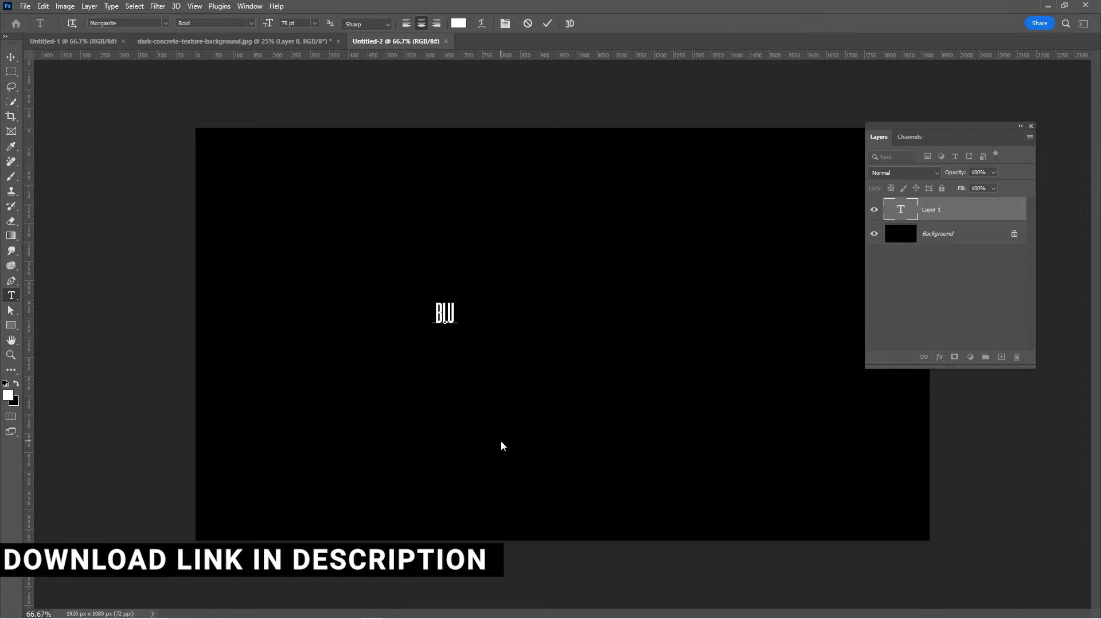
type("RRED")
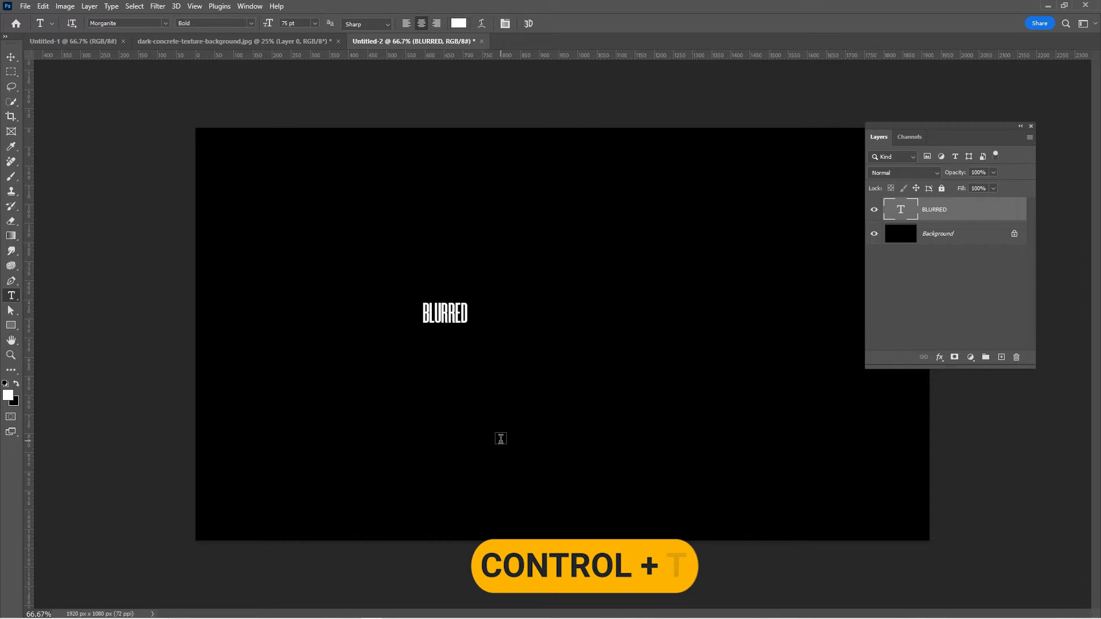
Scale up the BLURRED text and center it on the canvas
key("ctrl+t")
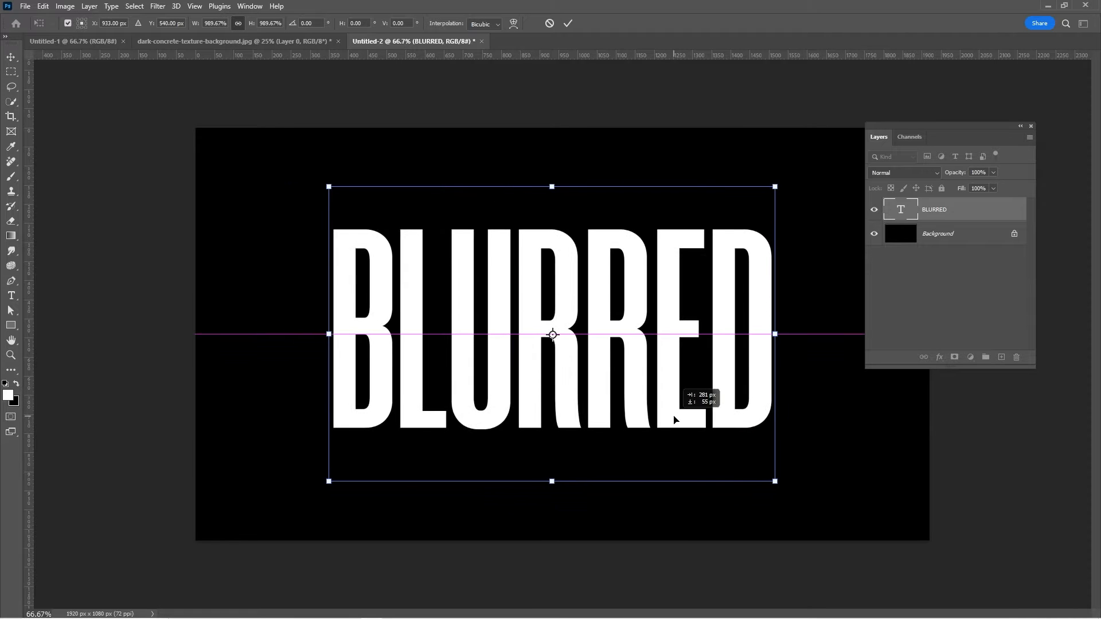
key("ctrl+a")
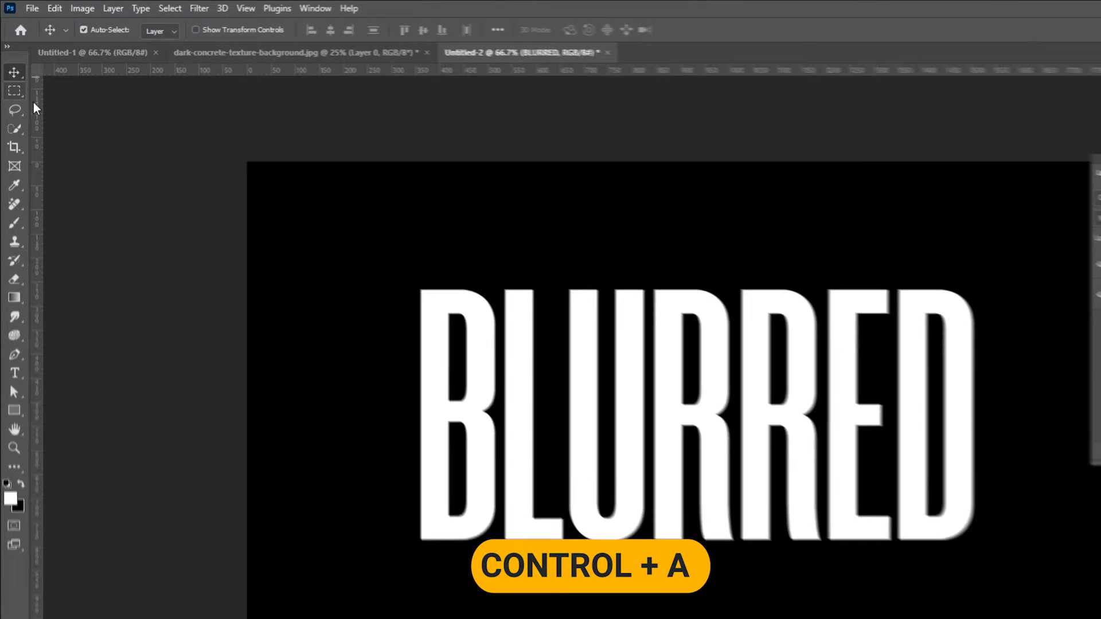
key("ctrl+a")
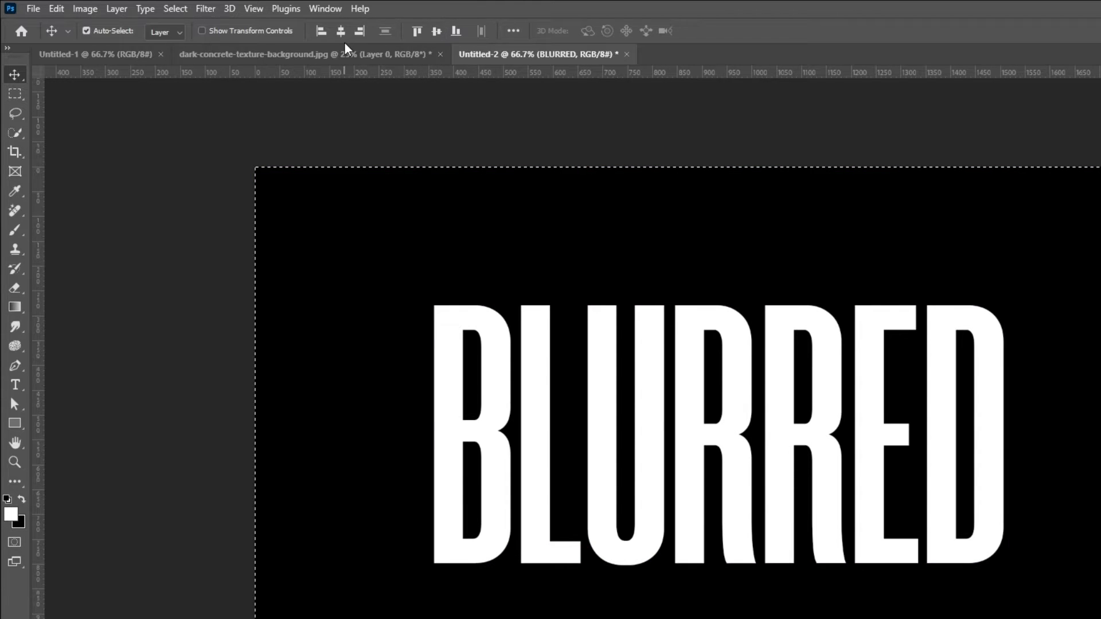
key("ctrl+d")
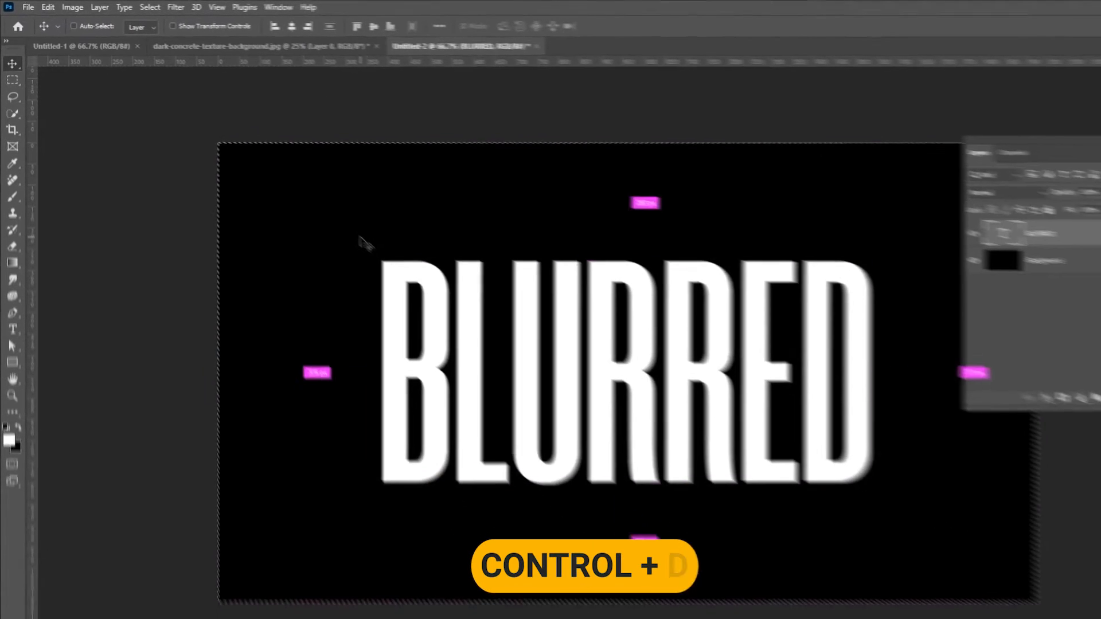
key("ctrl+d")
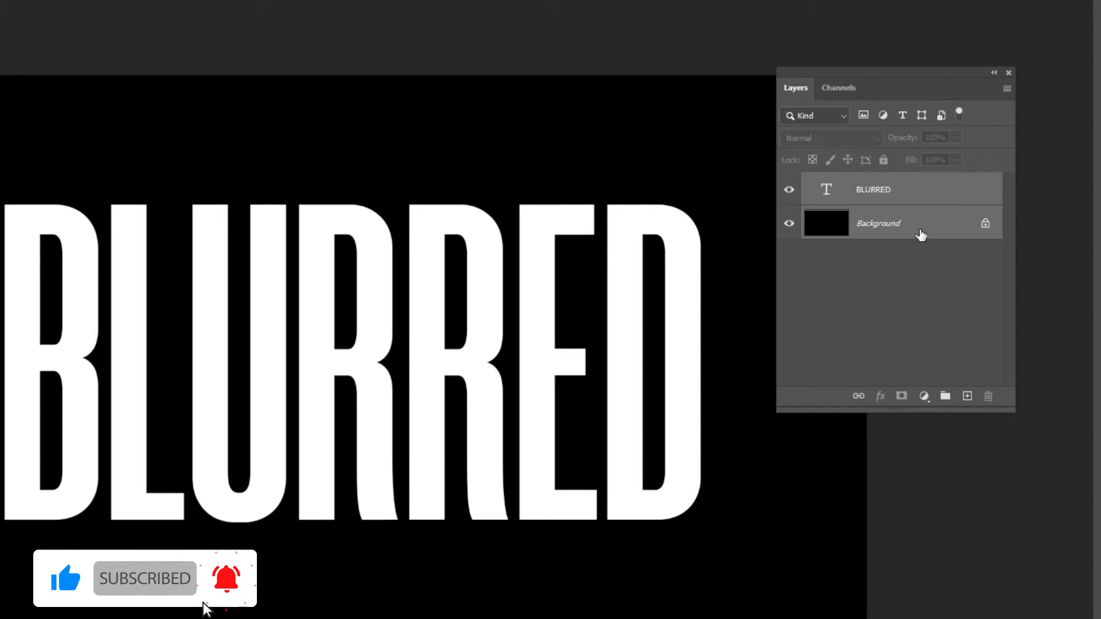
Convert the text and black background layers into one smart object
right_click(877, 223)
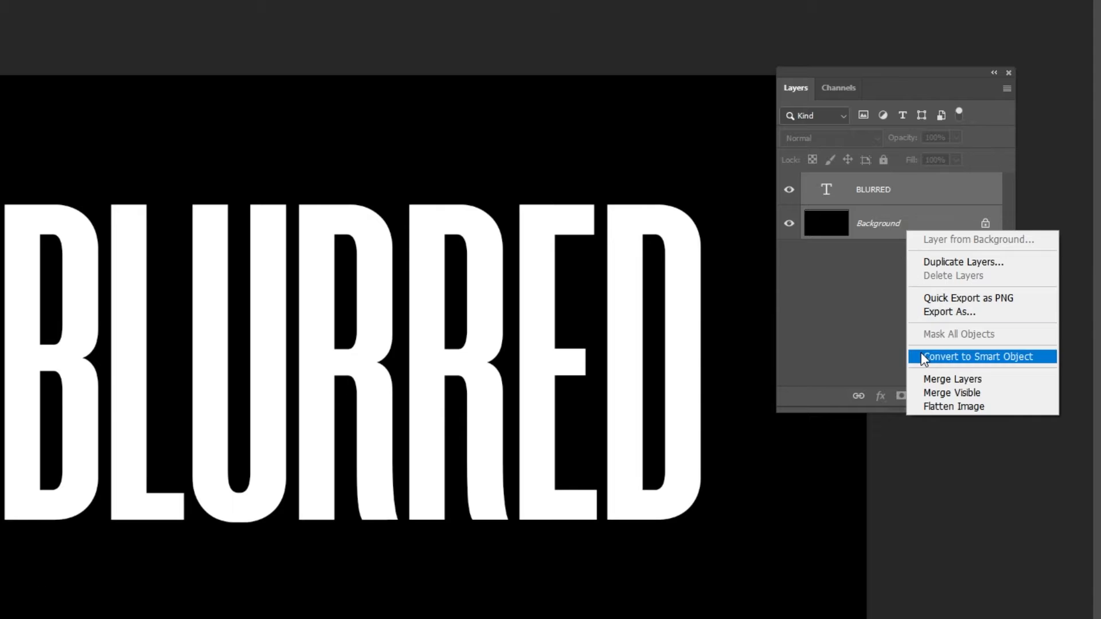
left_click(977, 356)
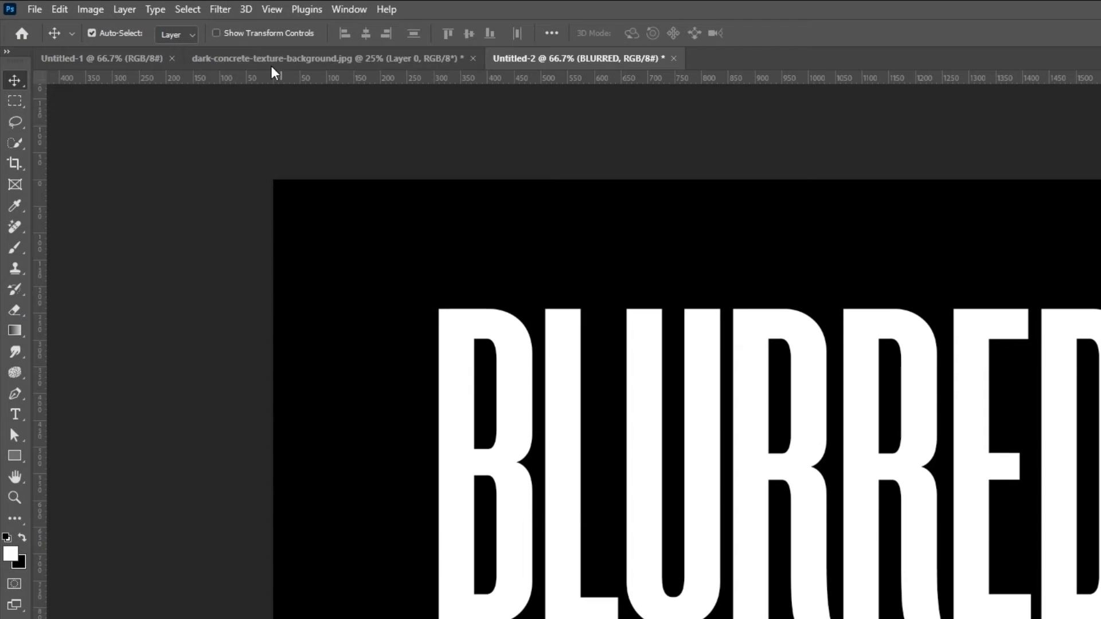
left_click(220, 9)
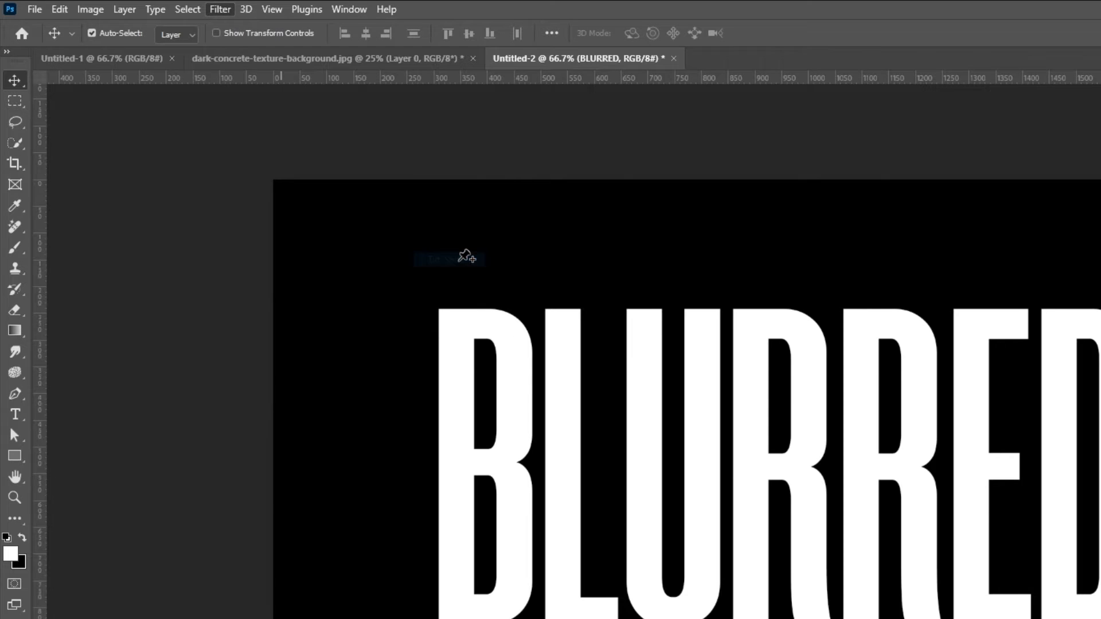
Apply a Tilt-Shift blur of about 21 with rotated focus lines
left_click(220, 9)
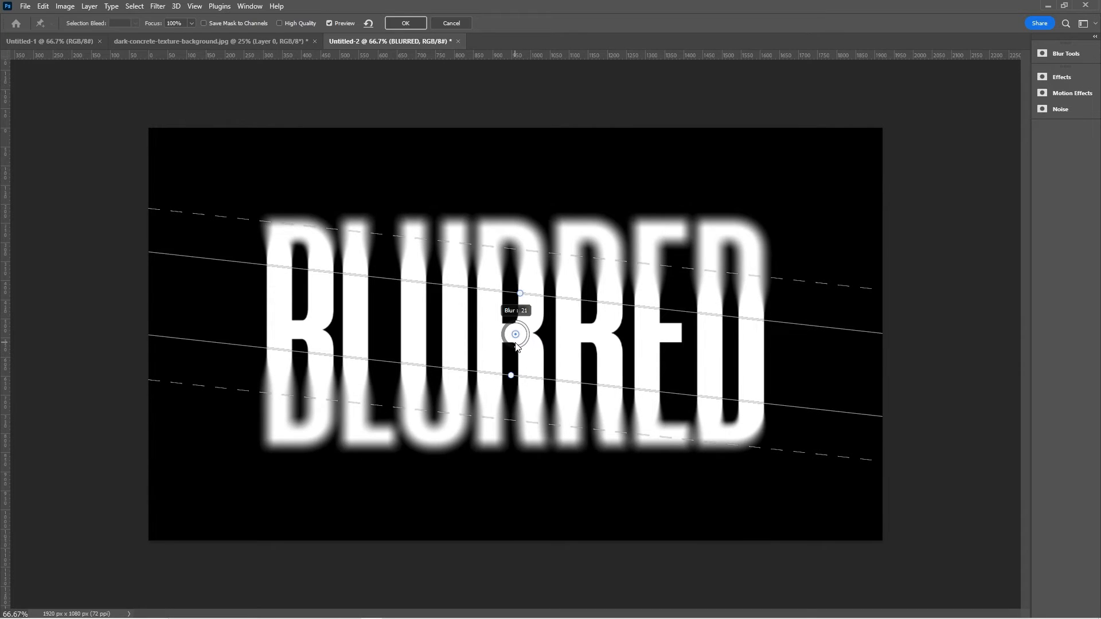
left_click(405, 23)
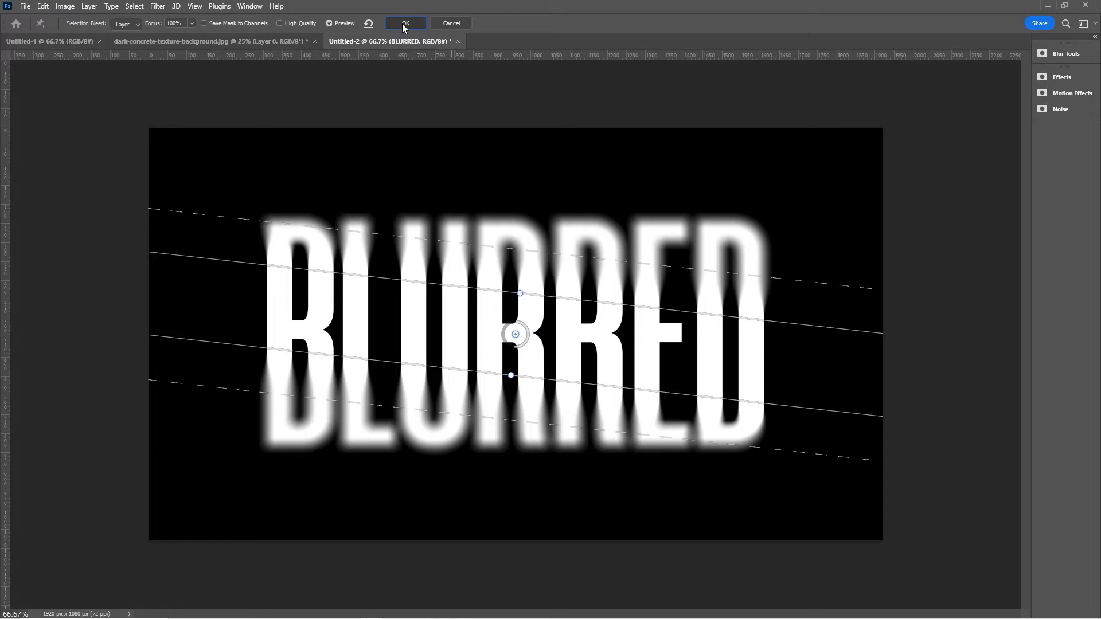
left_click(404, 23)
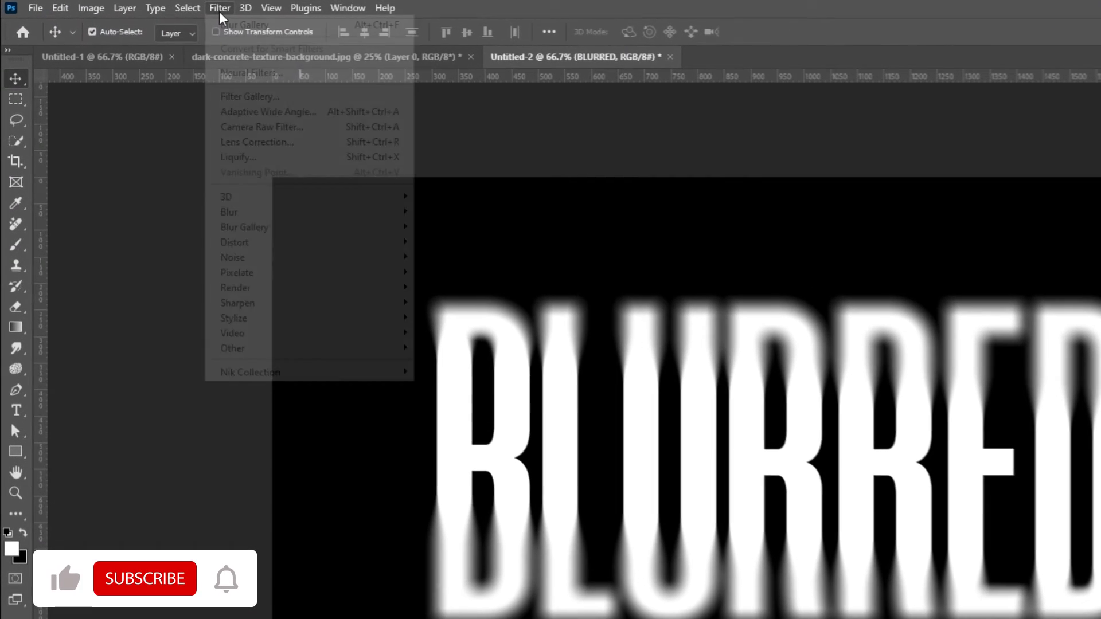
mouse_move(259, 275)
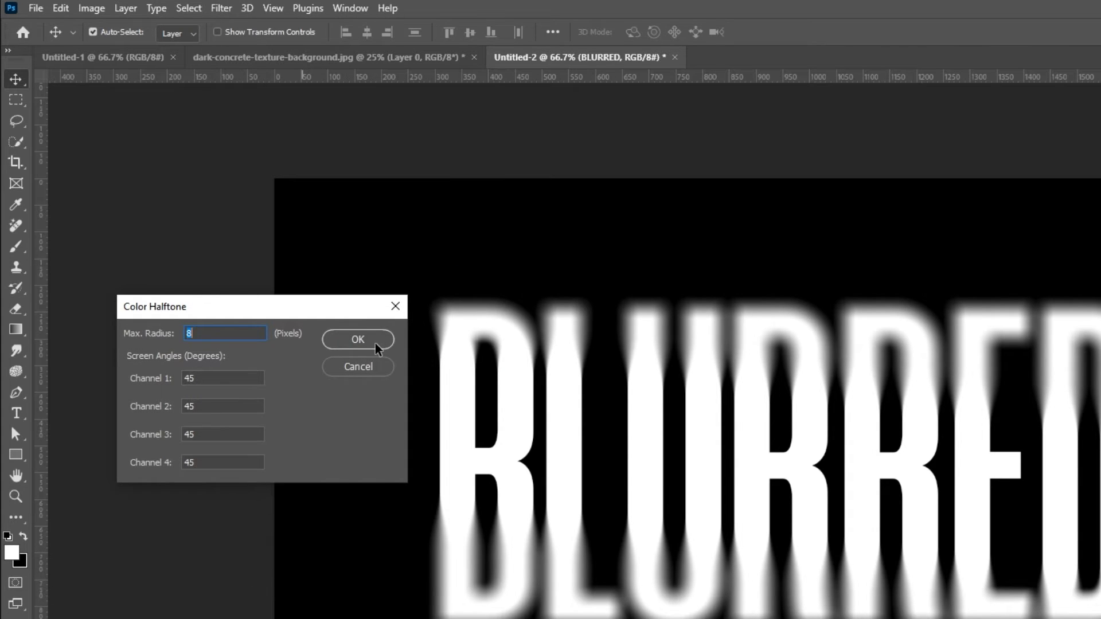
Apply Color Halftone with Max Radius 8, then drag the concrete texture into Untitled-2
left_click(357, 339)
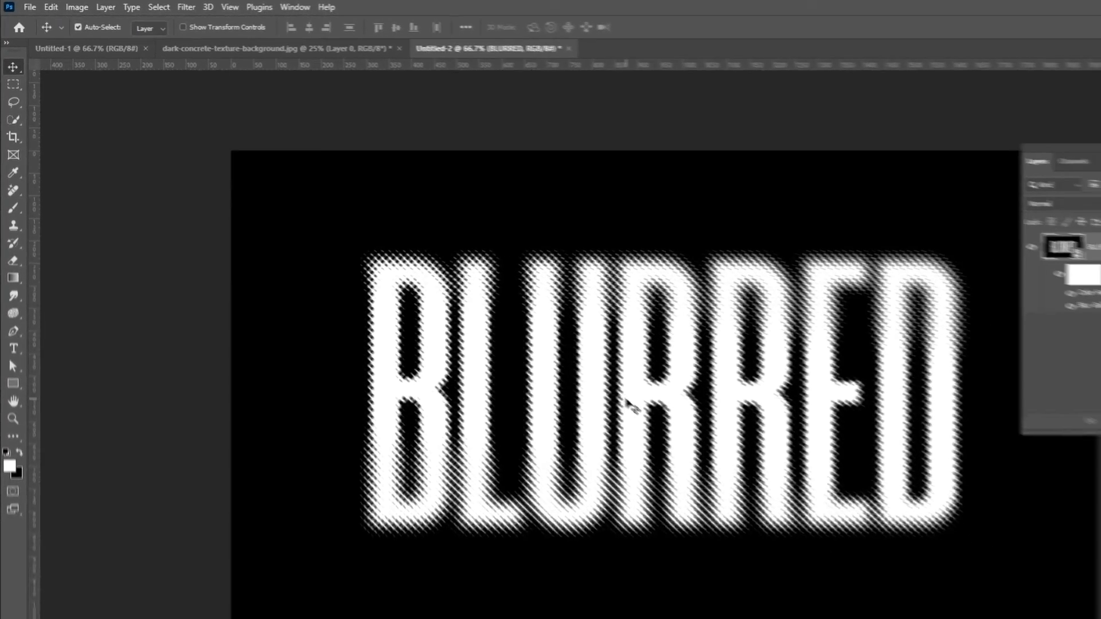
left_click(232, 40)
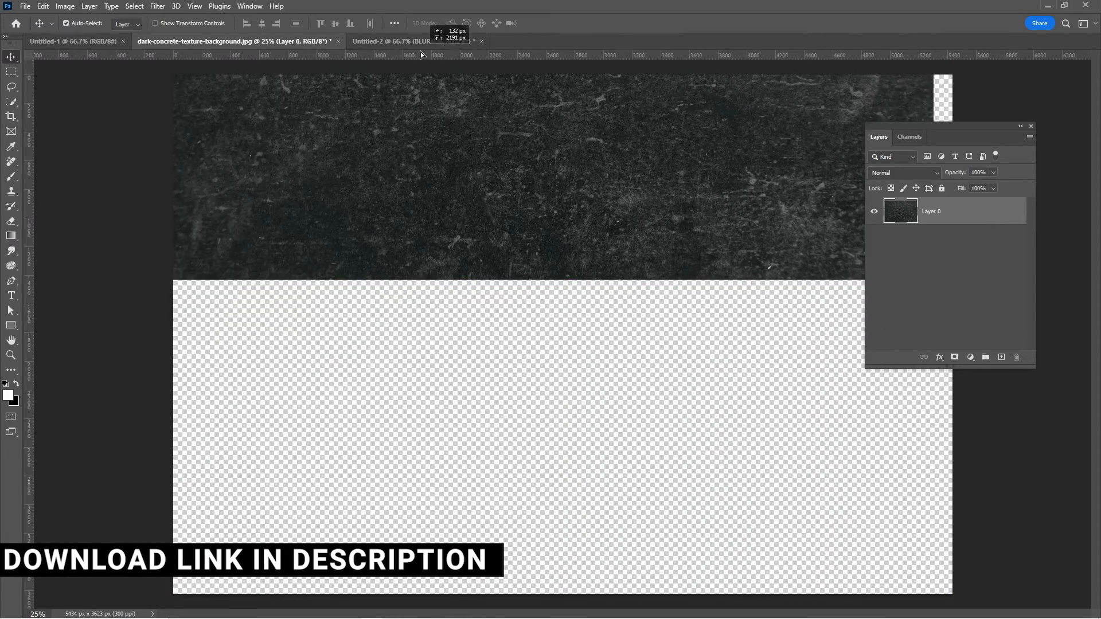
left_click(393, 41)
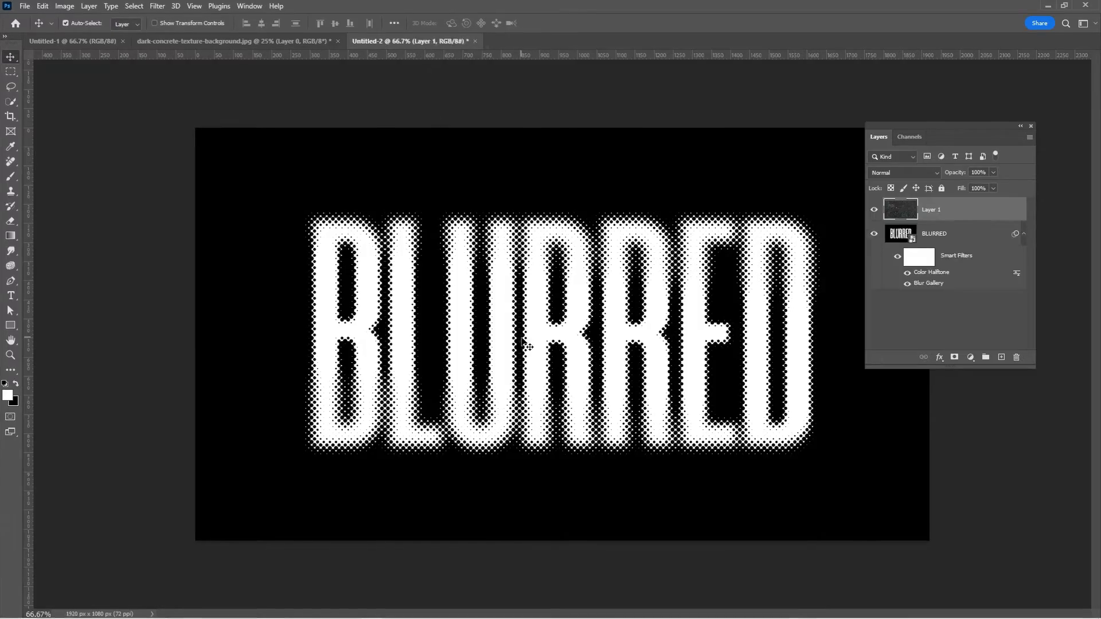
left_click(905, 172)
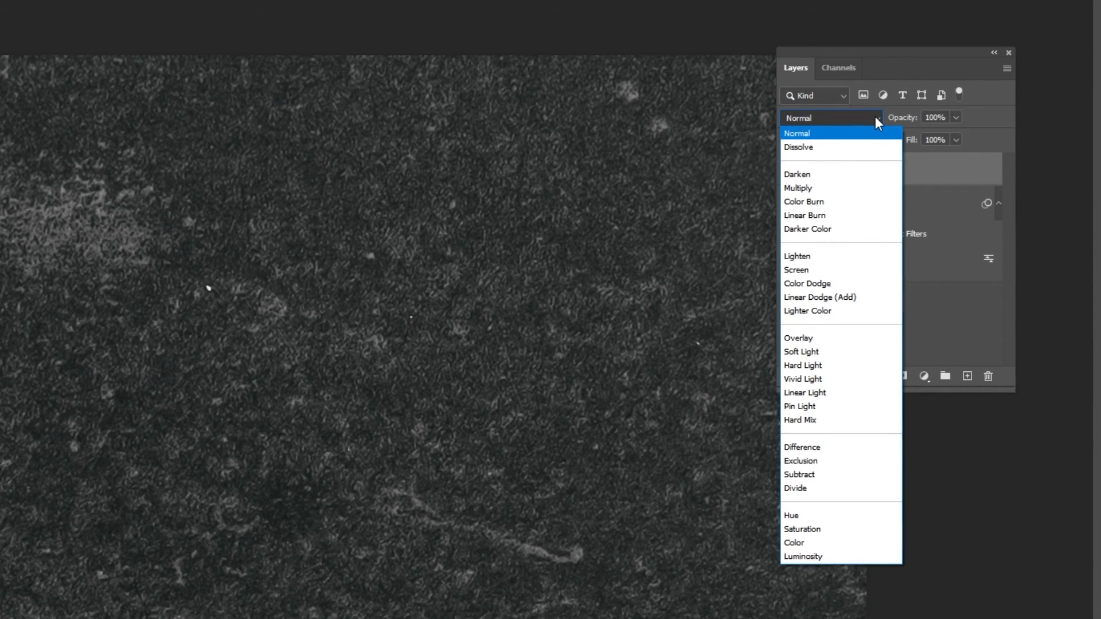
Set the concrete texture layer's blend mode to Screen
left_click(798, 337)
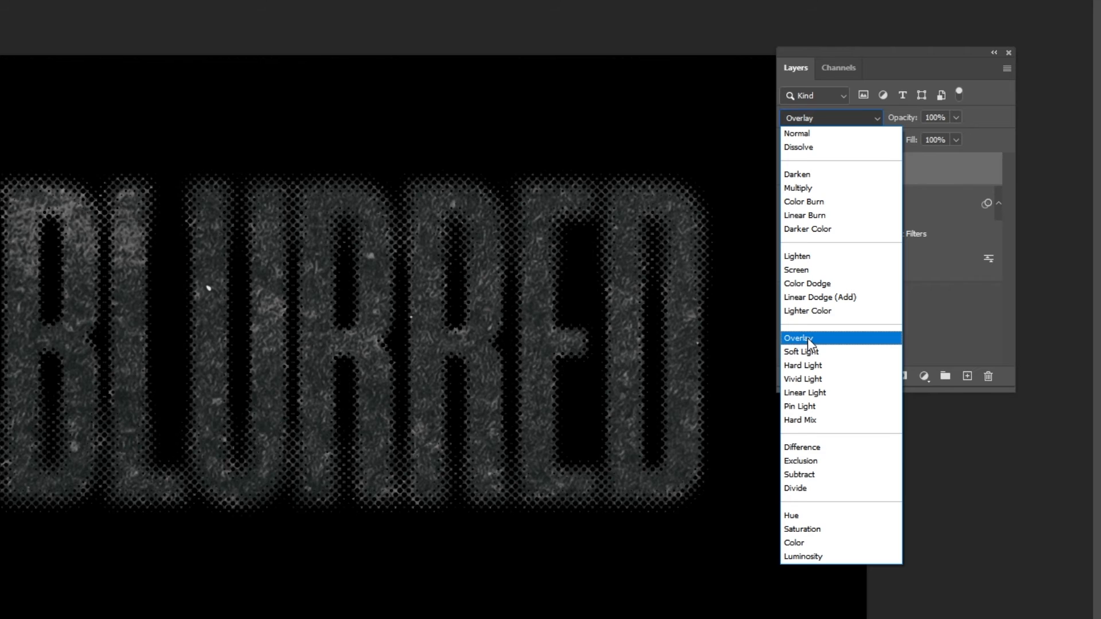
left_click(797, 273)
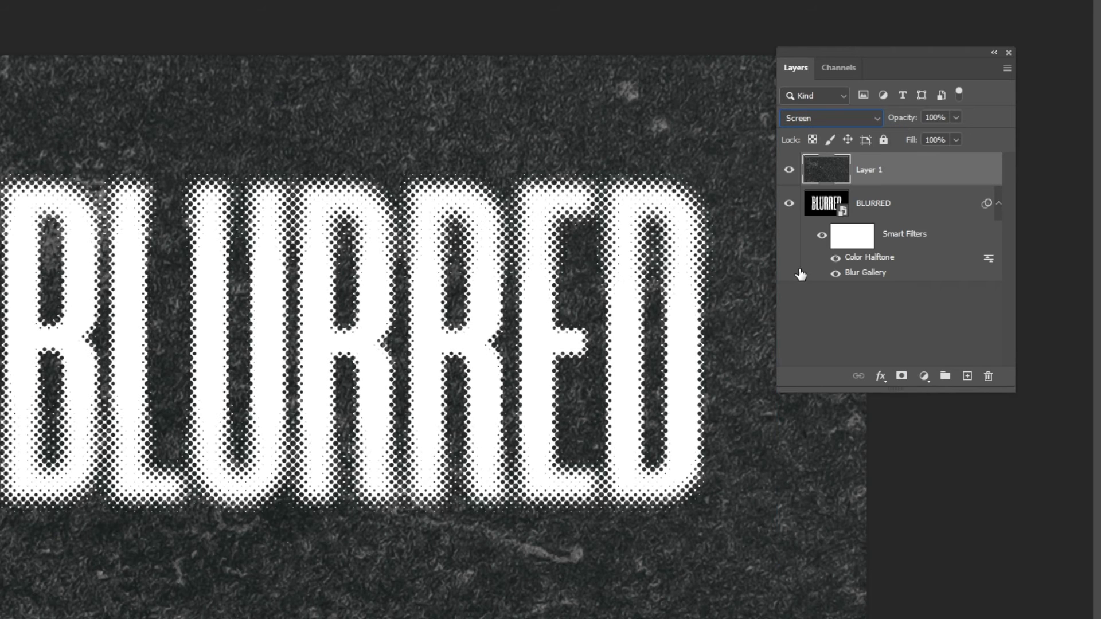
left_click(955, 117)
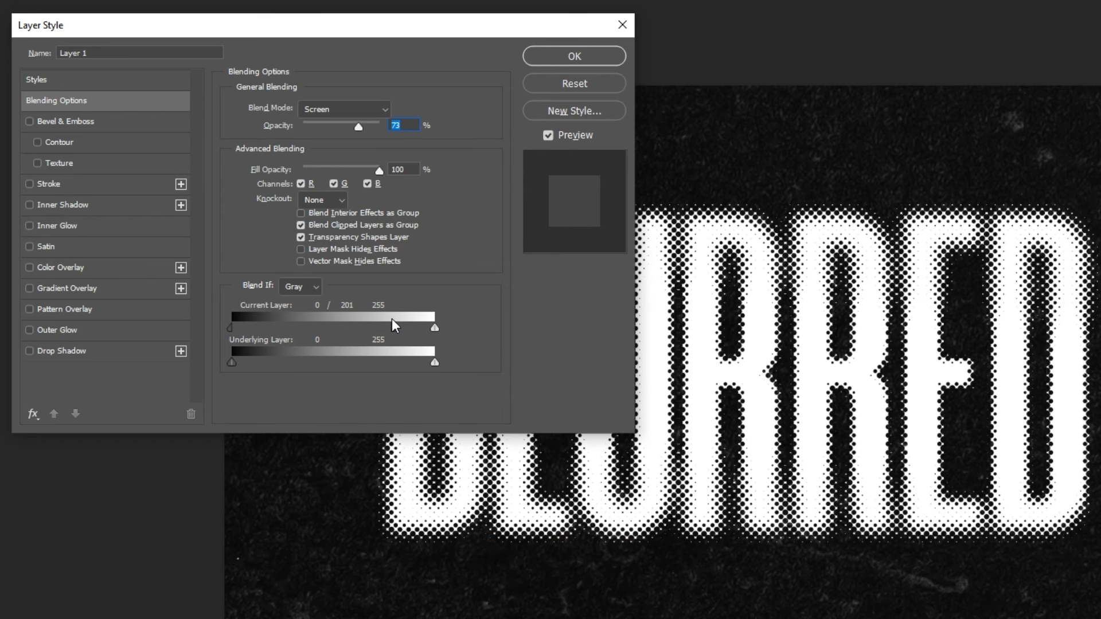
Confirm Layer Style with 73% opacity and Blend If white slider at 201
left_click(574, 56)
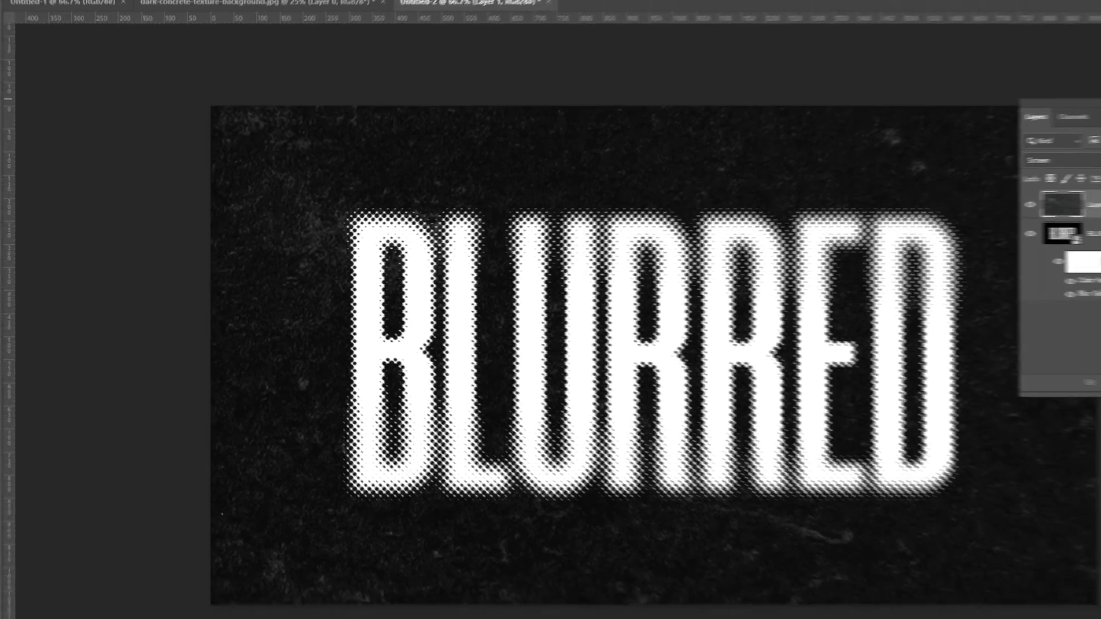